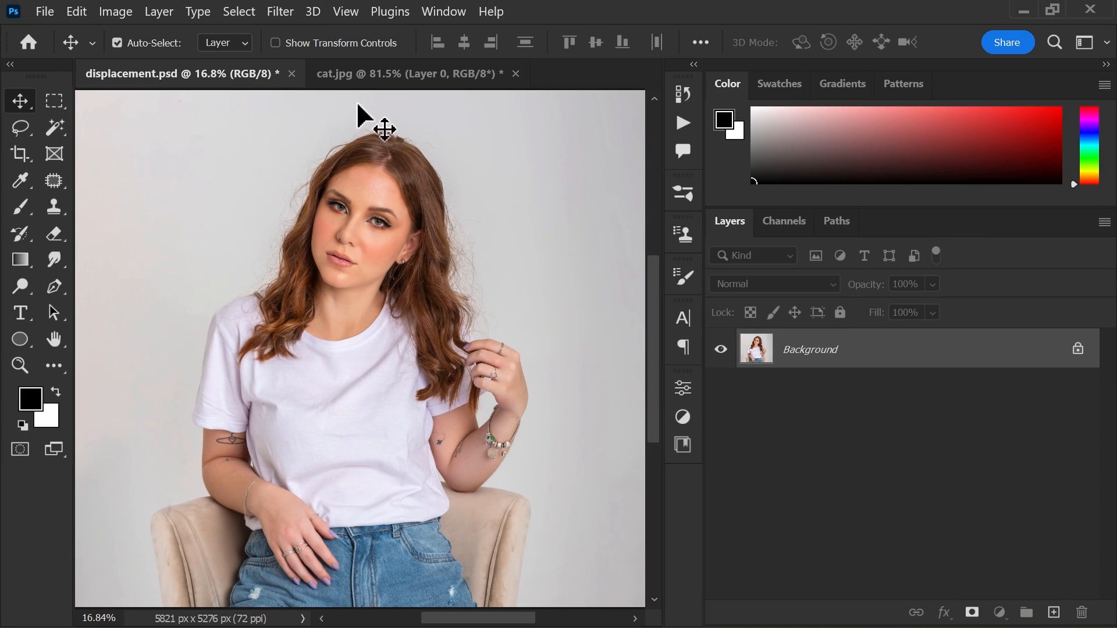
mouse_move(865, 358)
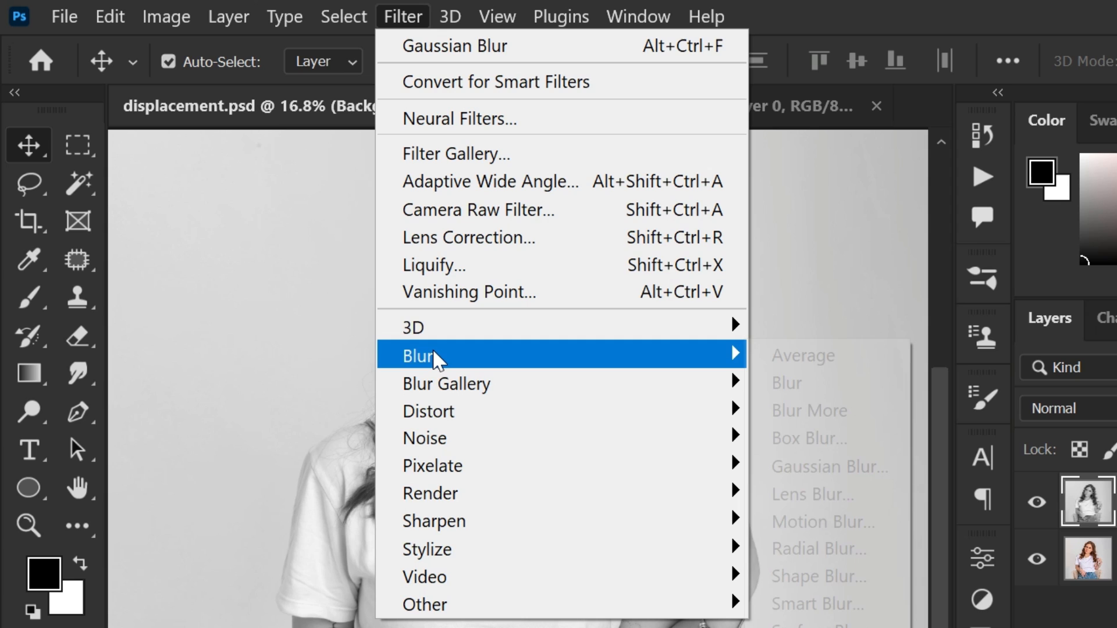
mouse_move(826, 466)
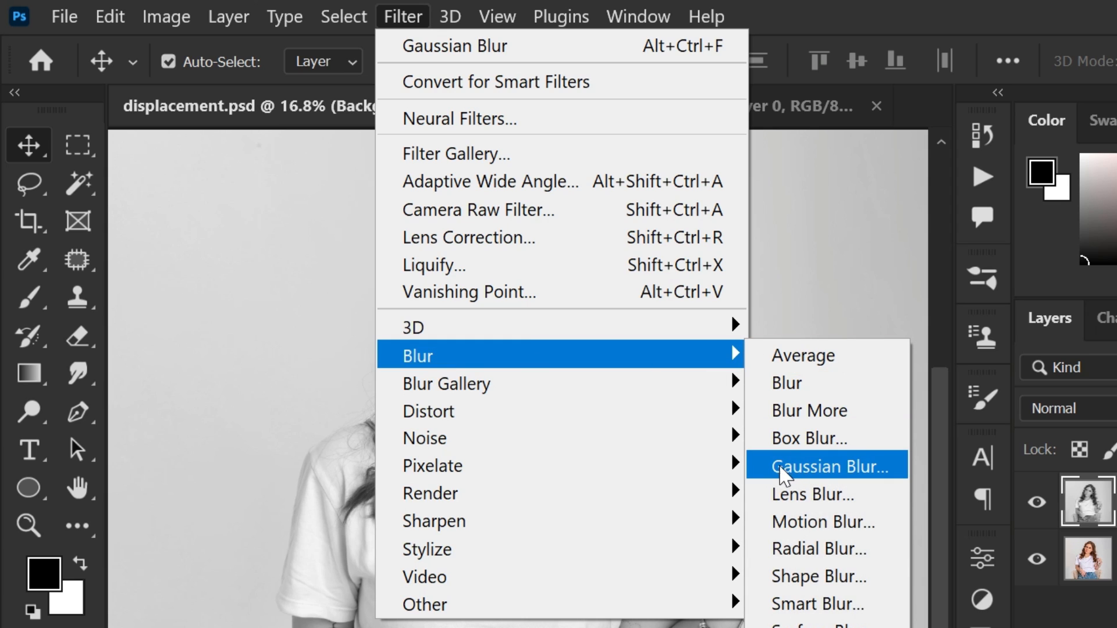
Apply a 13.9-pixel Gaussian blur to the desaturated copy of the photo.
left_click(826, 466)
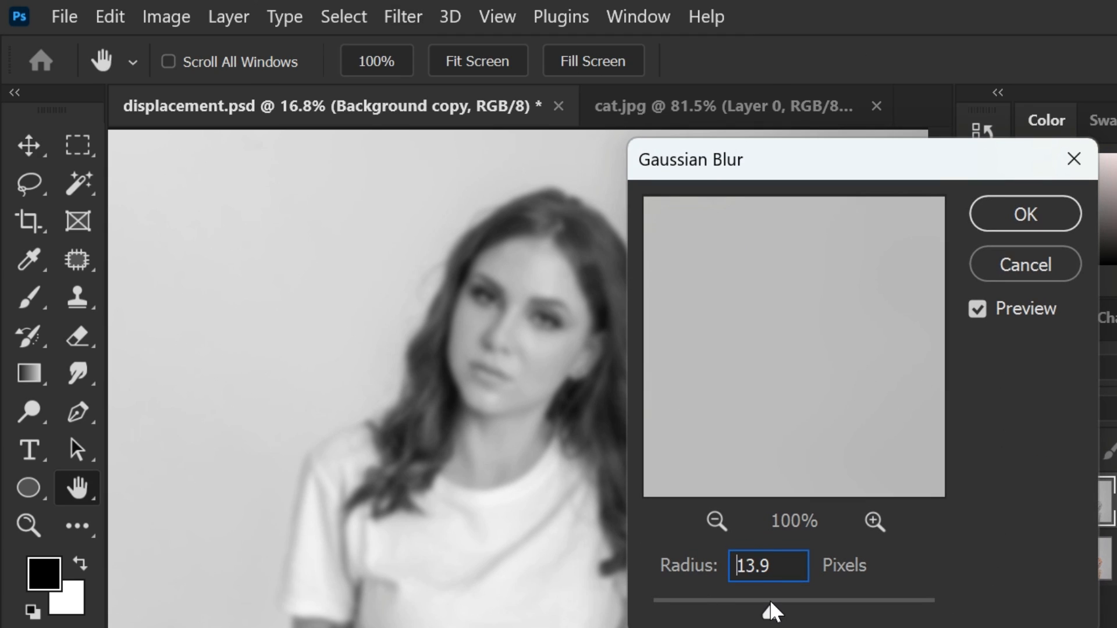
left_click(1025, 214)
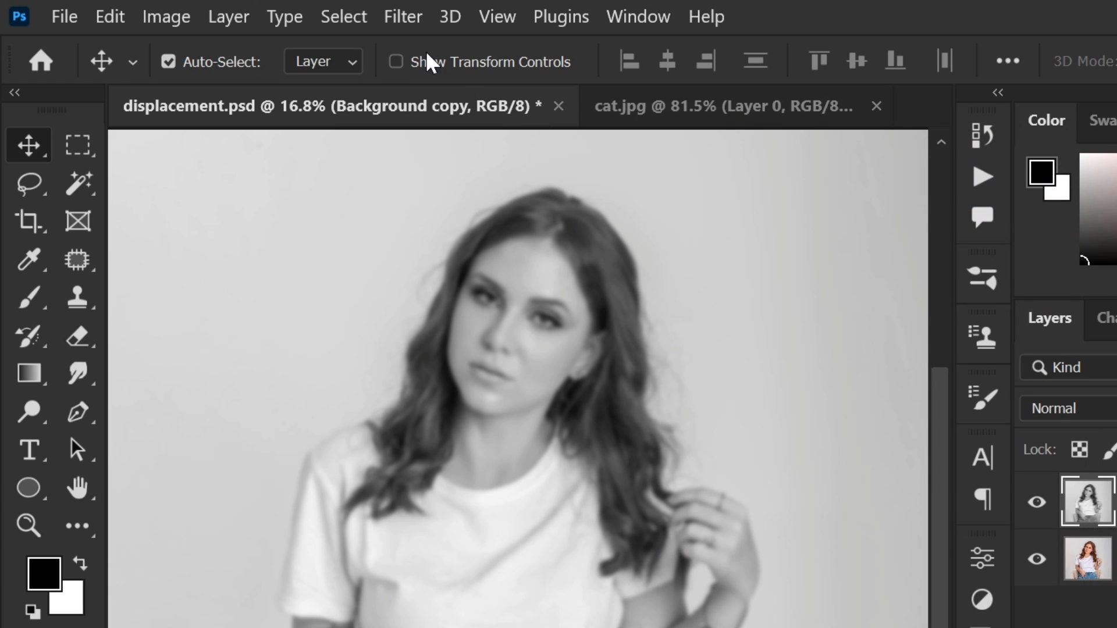
Save the blurred copy as displacement.psd, replacing the old file and accepting format options.
left_click(63, 17)
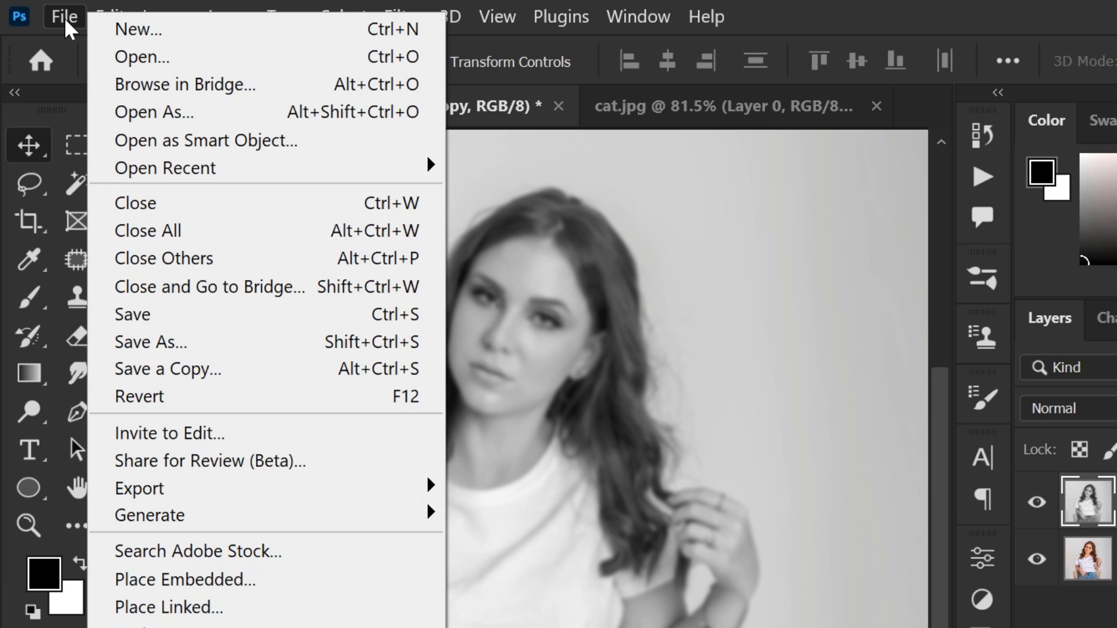
left_click(150, 342)
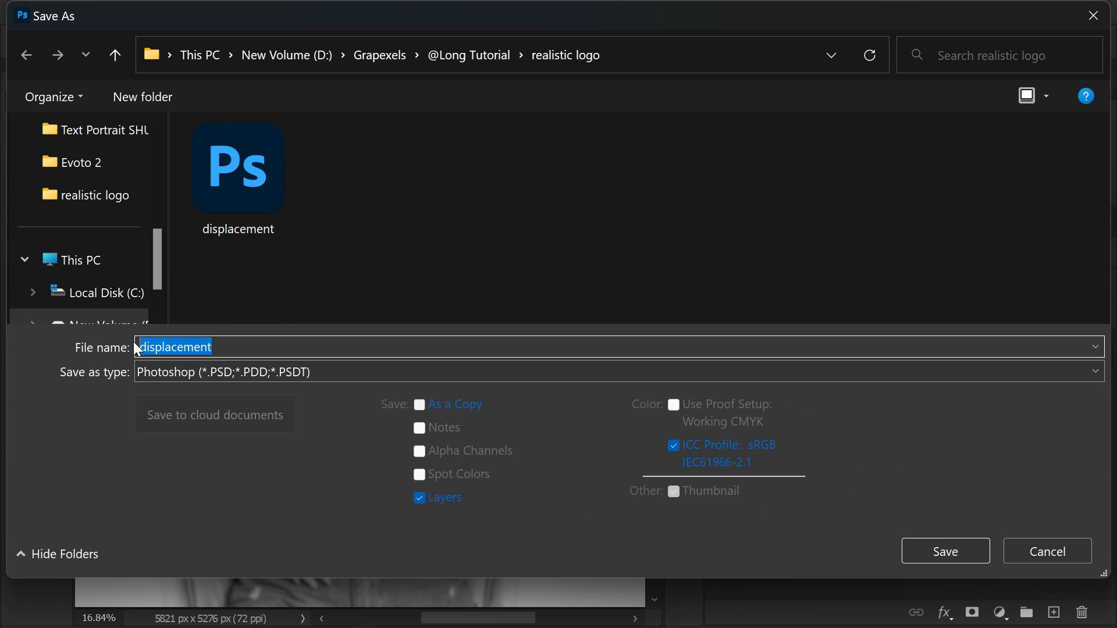
left_click(945, 551)
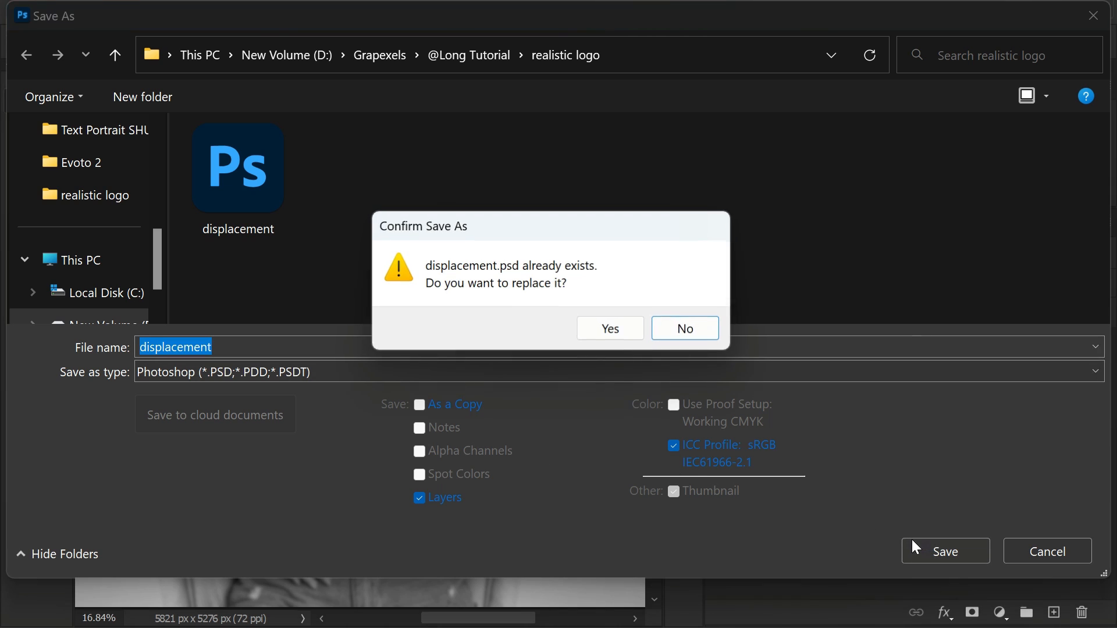
left_click(608, 328)
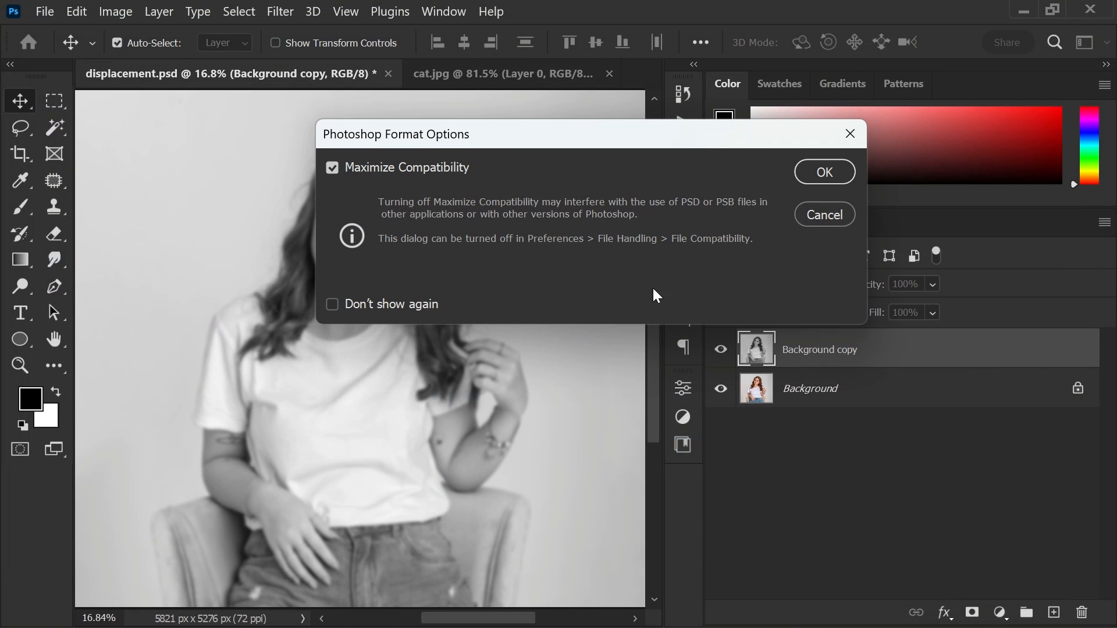
left_click(824, 172)
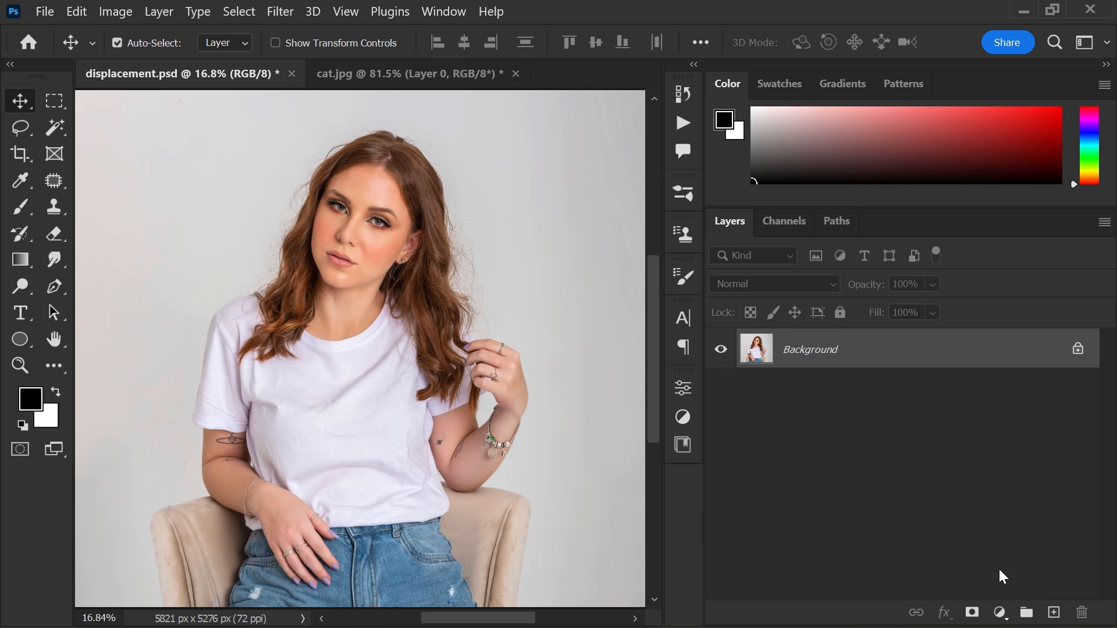
mouse_move(399, 199)
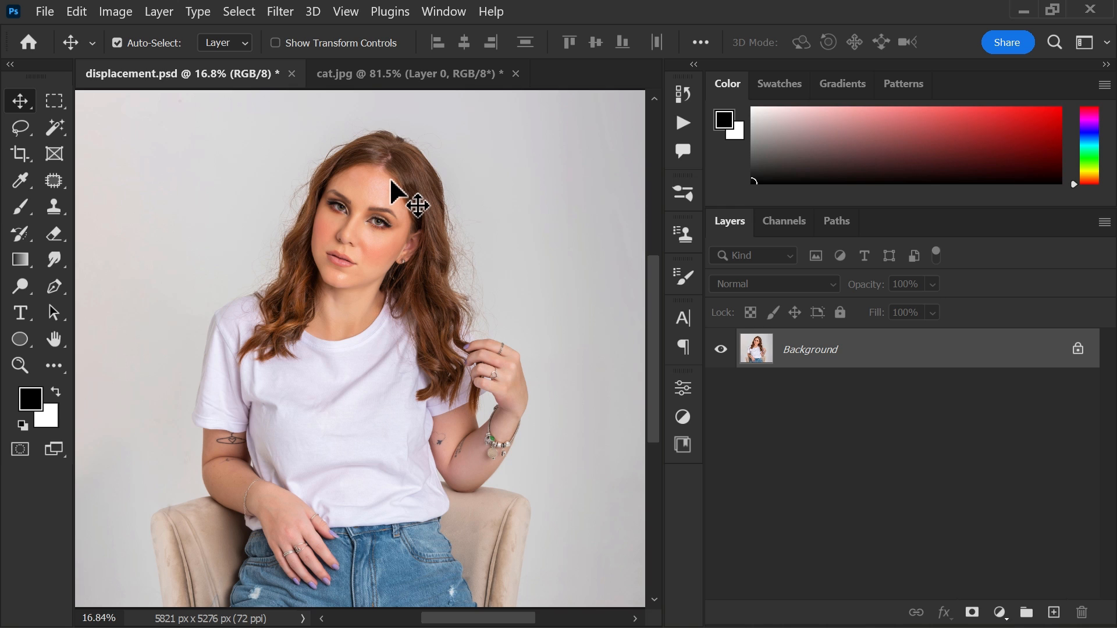
Bring the cat from the cat.jpg tab into displacement.psd over the shirt.
left_click(412, 74)
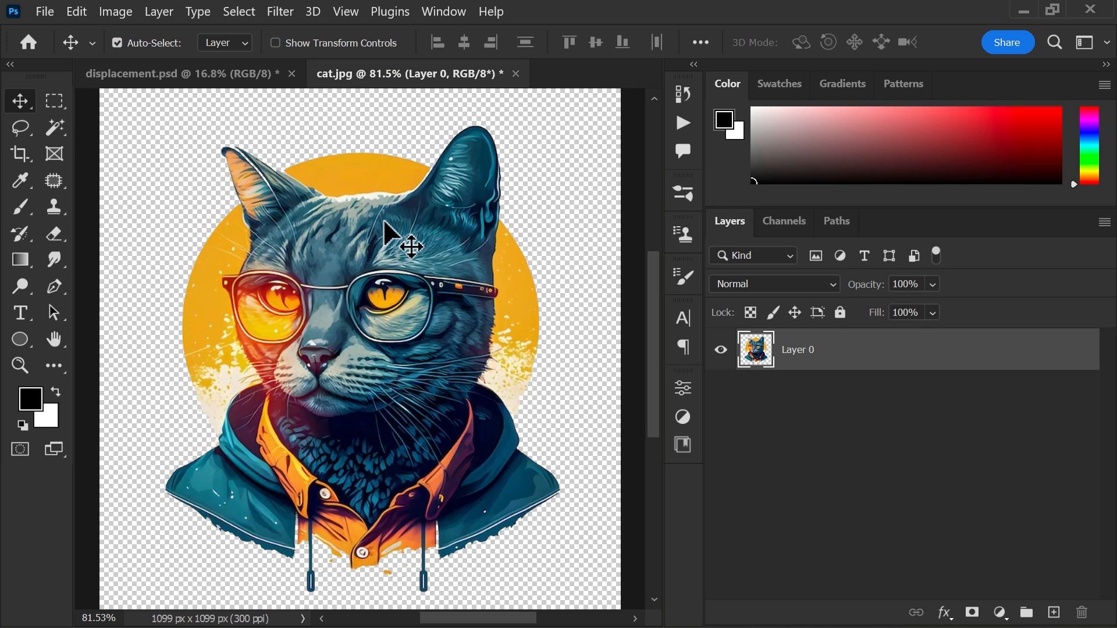
left_click(181, 73)
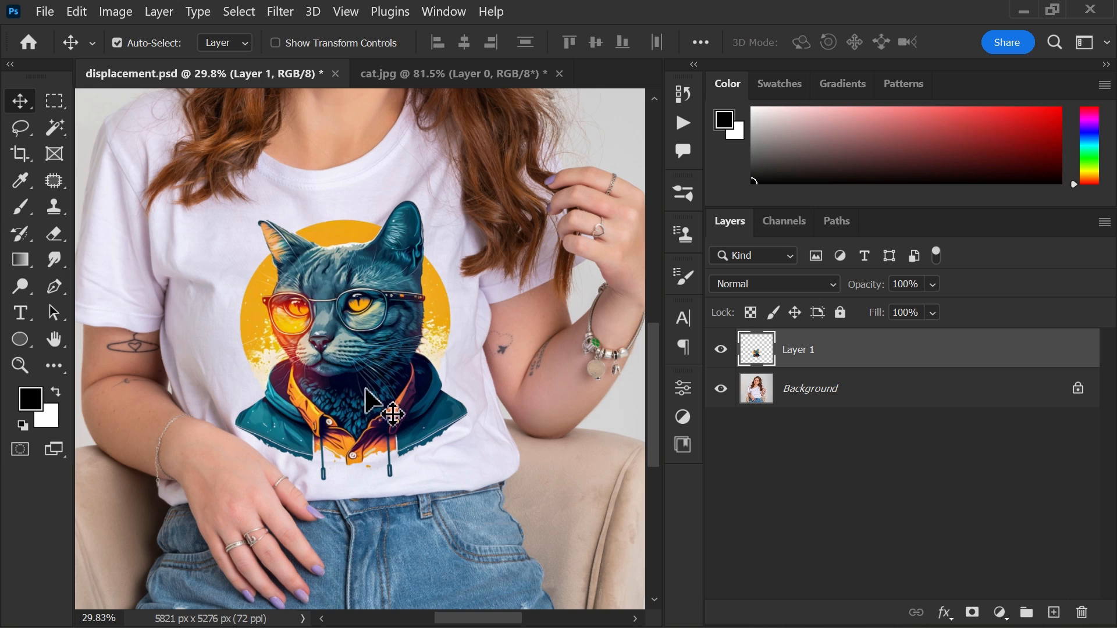
Warp the cat with a Displace filter at scale 20 using displacement.psd as the map.
left_click(280, 11)
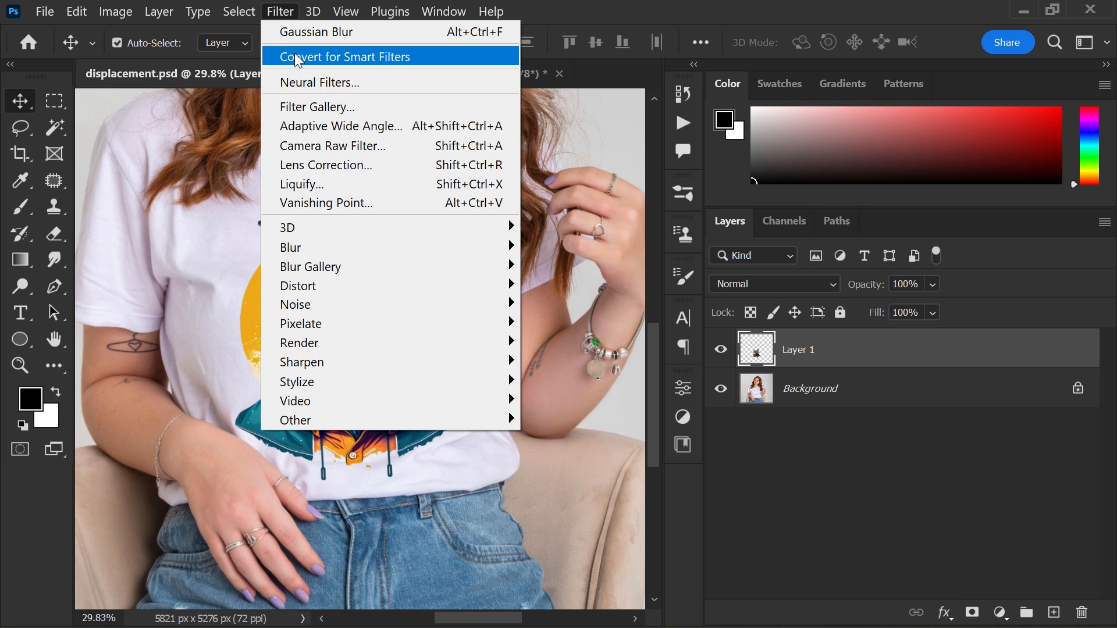
mouse_move(298, 286)
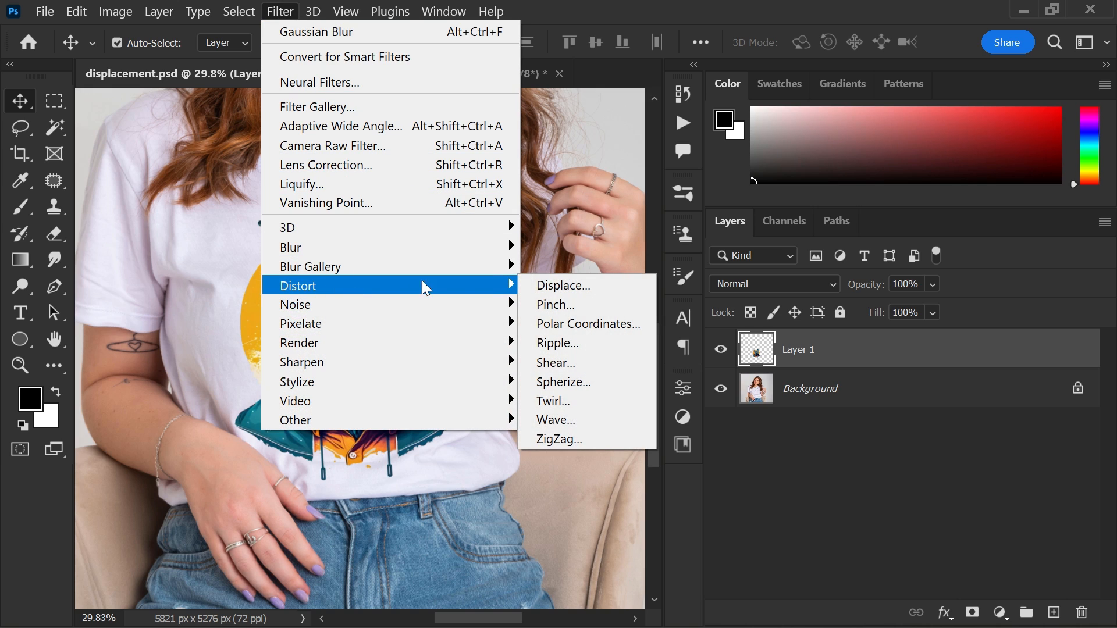
mouse_move(562, 285)
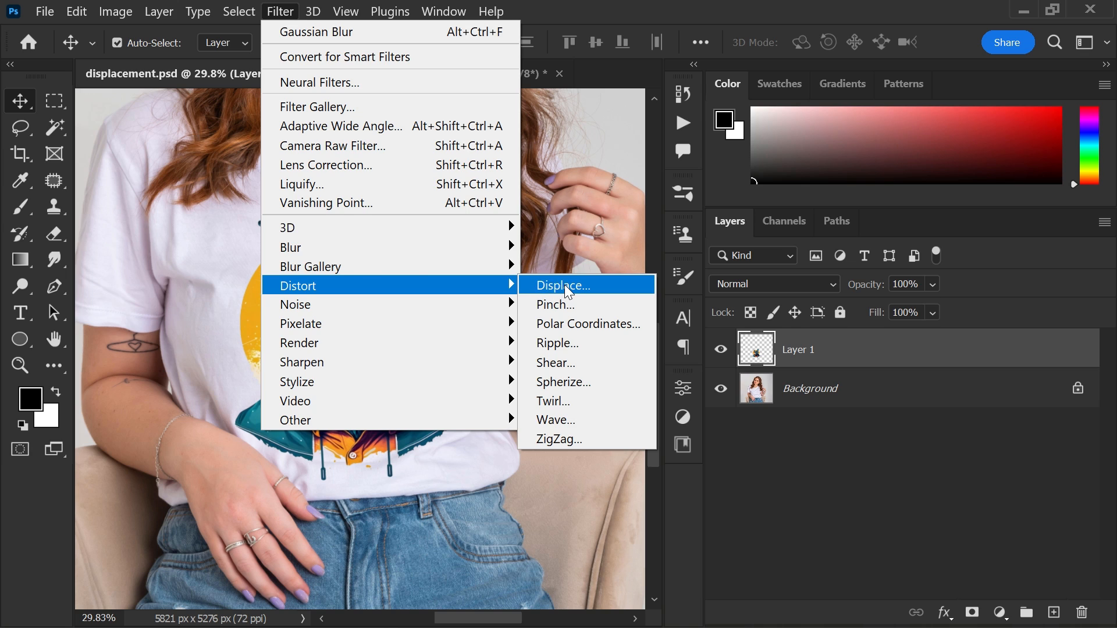
left_click(562, 285)
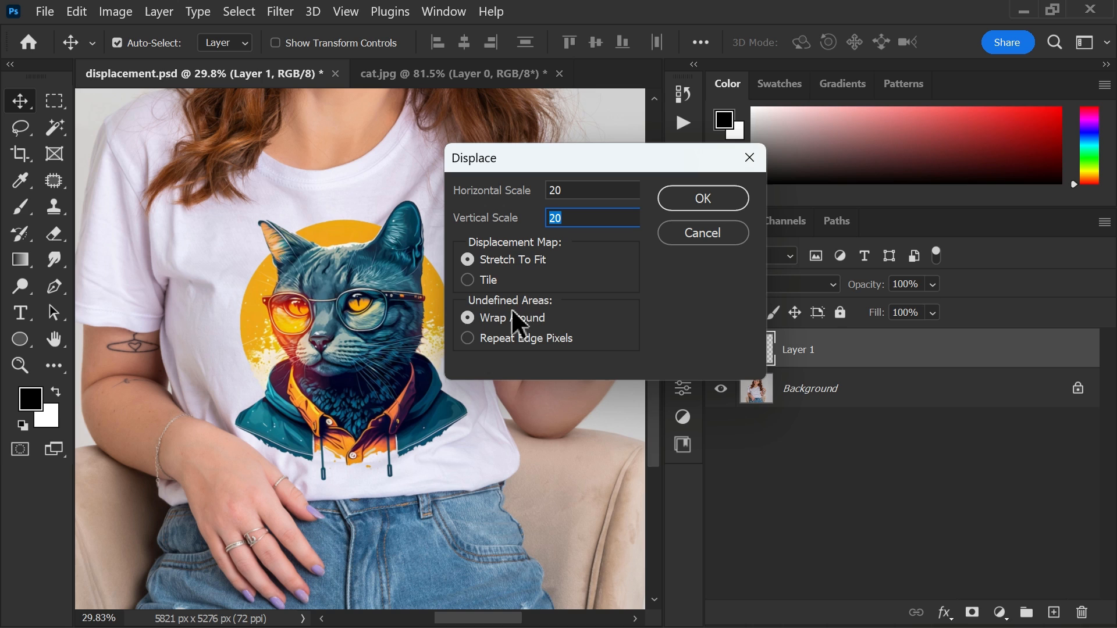
left_click(701, 198)
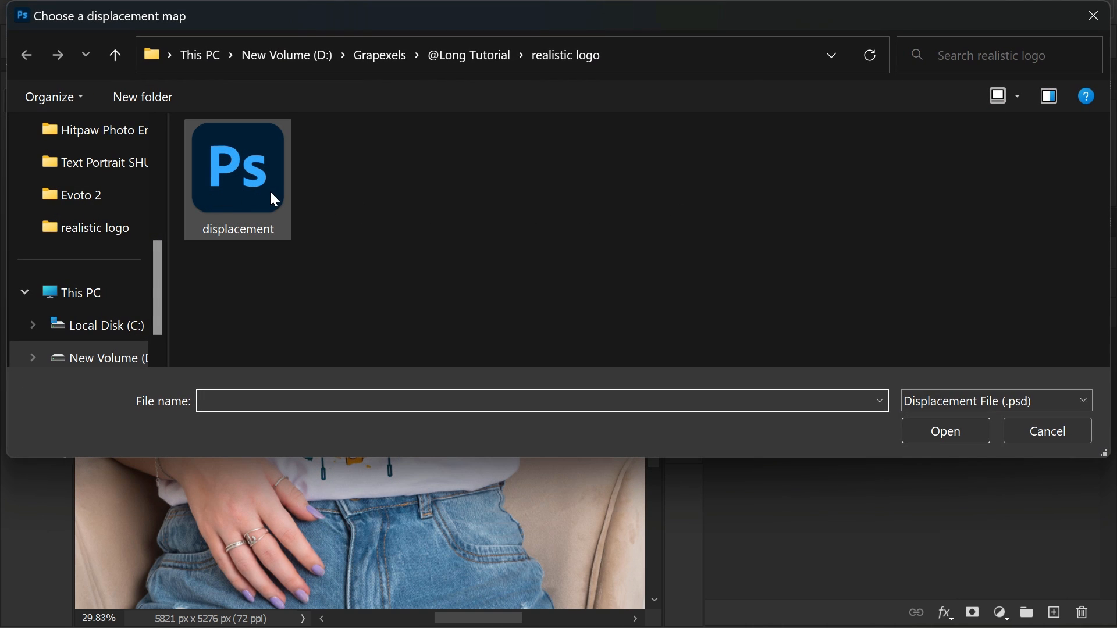
left_click(238, 168)
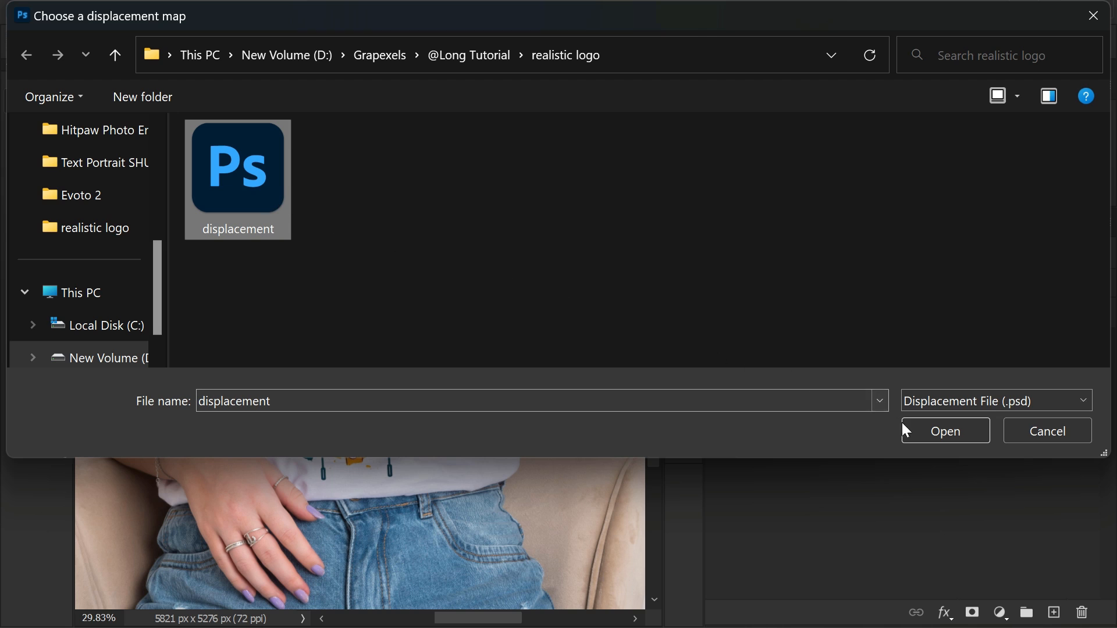
left_click(945, 431)
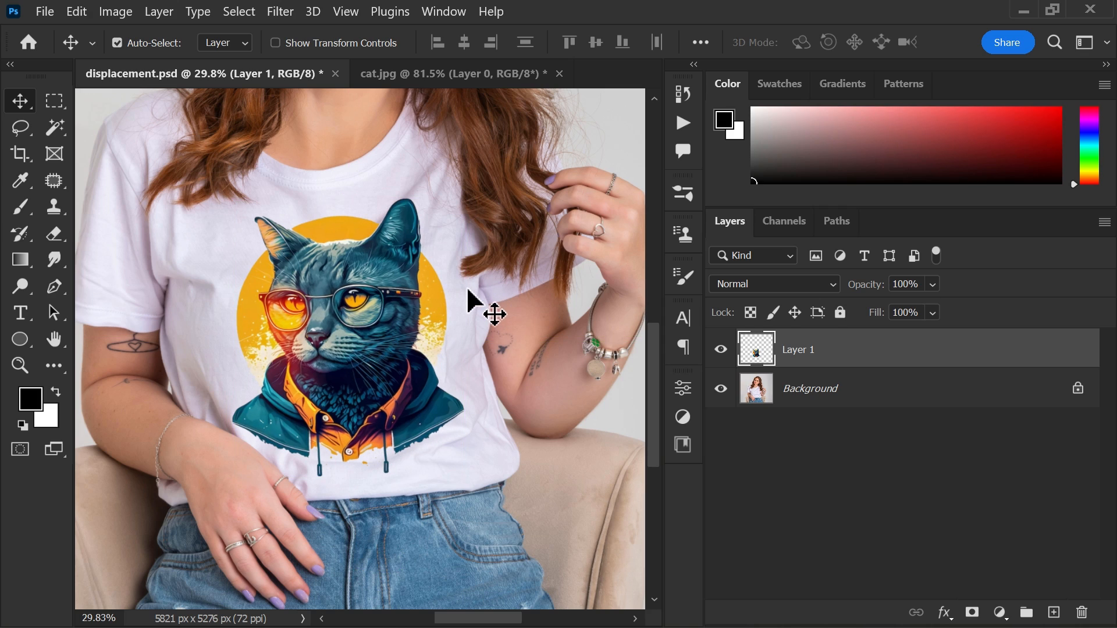
left_click(809, 388)
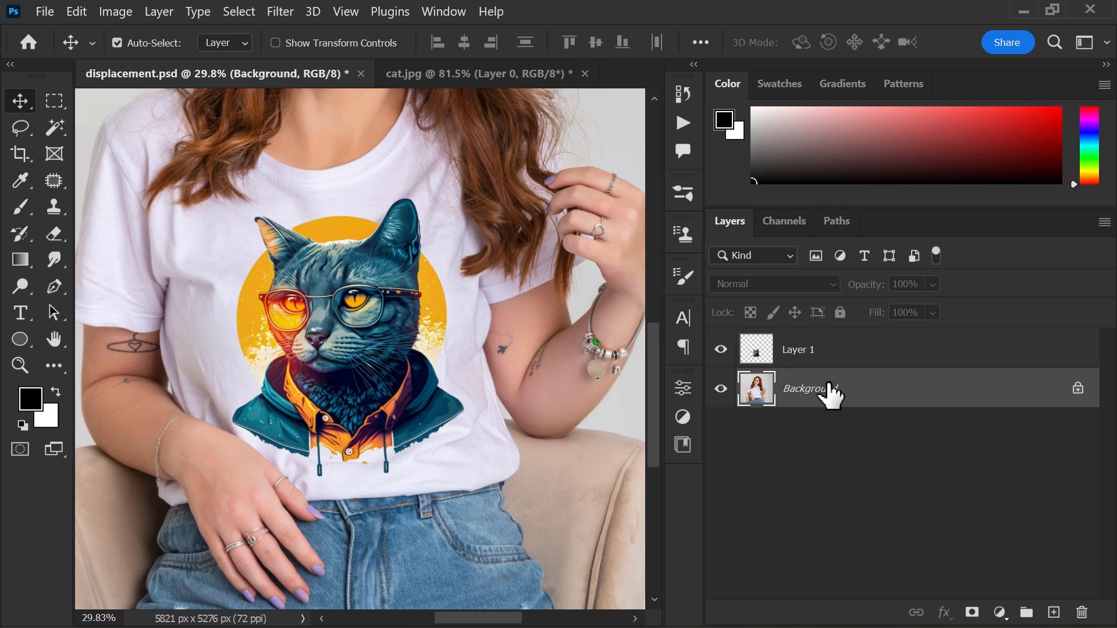
Clip a Linear Burn copy of the photo to the cat layer.
left_click(1057, 613)
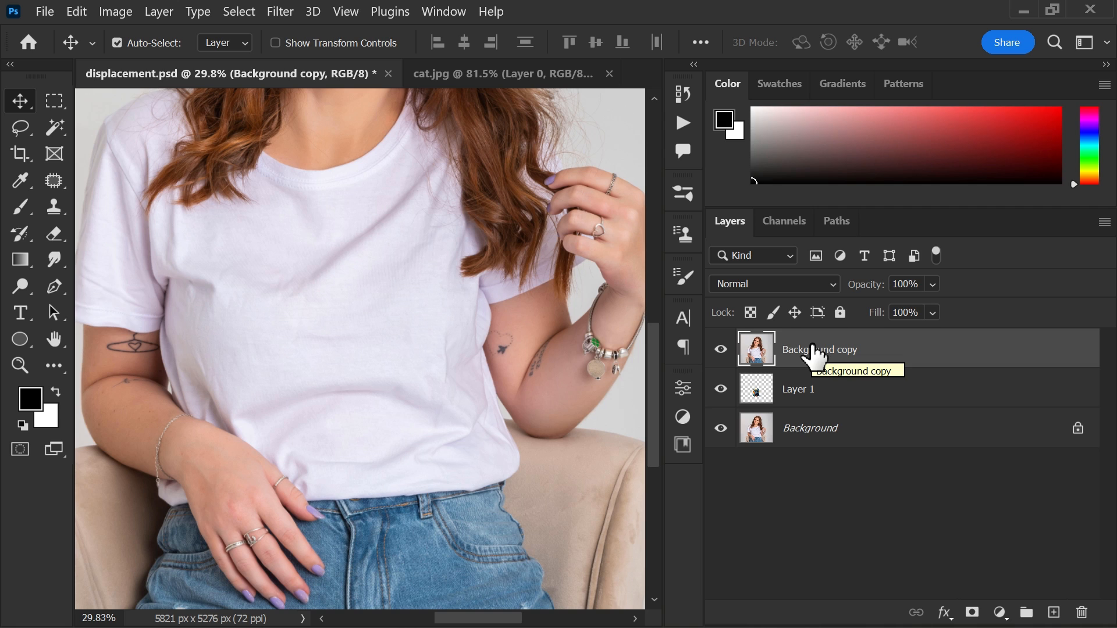
left_click(773, 284)
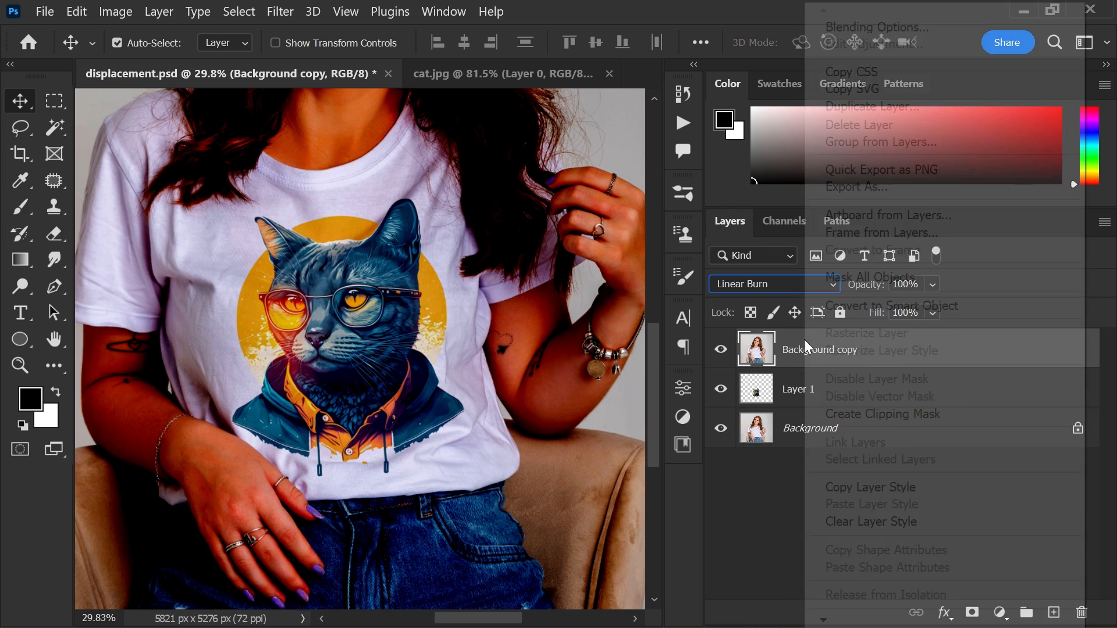
mouse_move(881, 414)
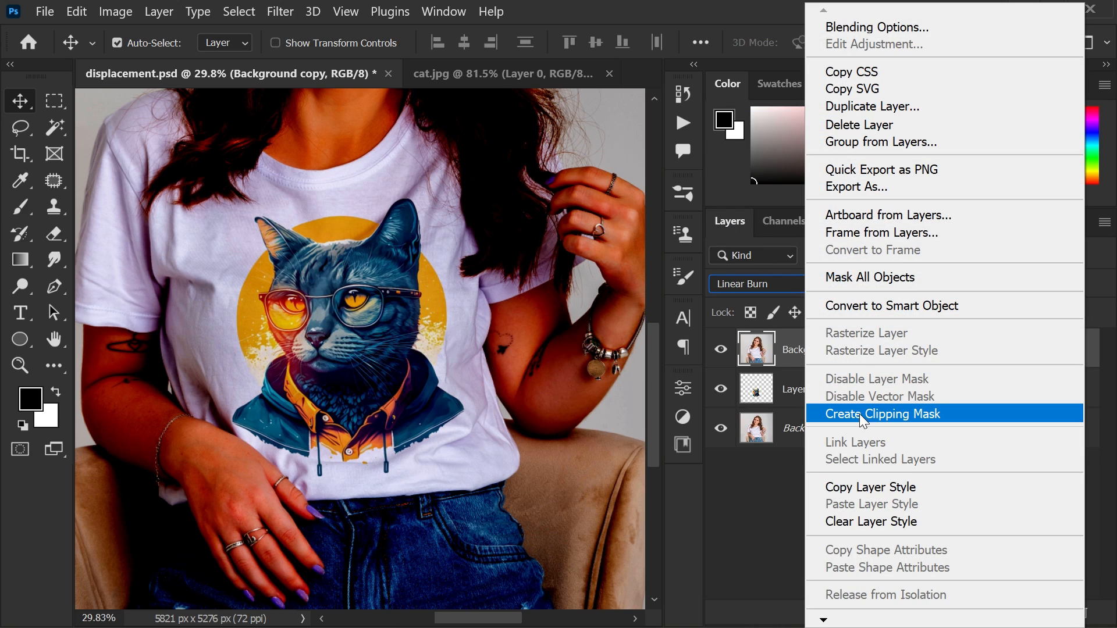
left_click(881, 413)
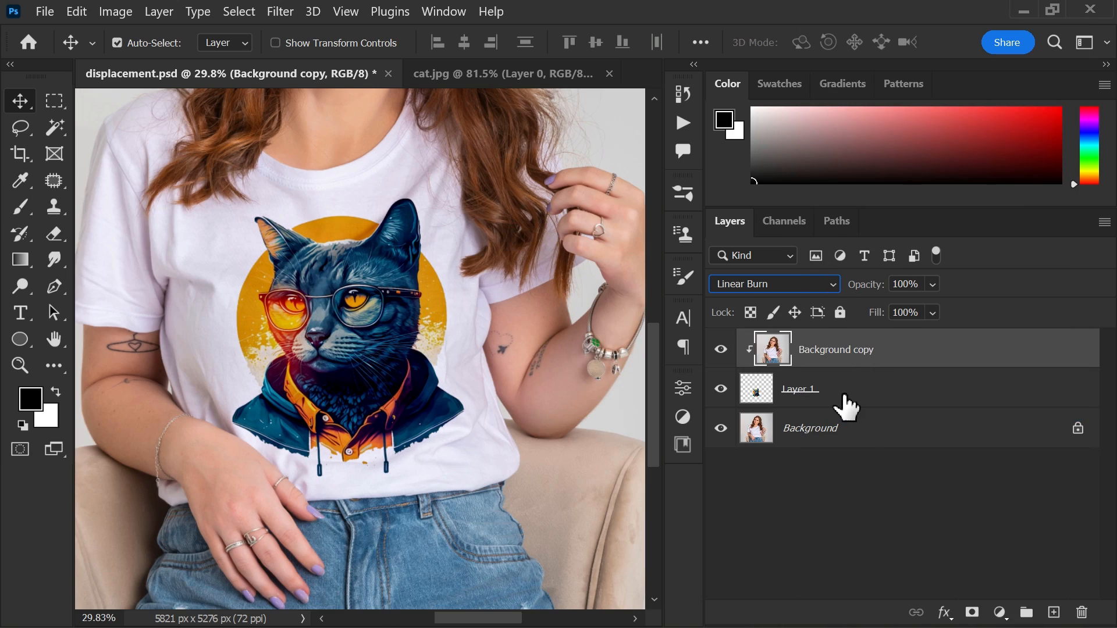
Split the cat layer's Underlying Layer blend-if white slider at 218/255.
left_click(800, 388)
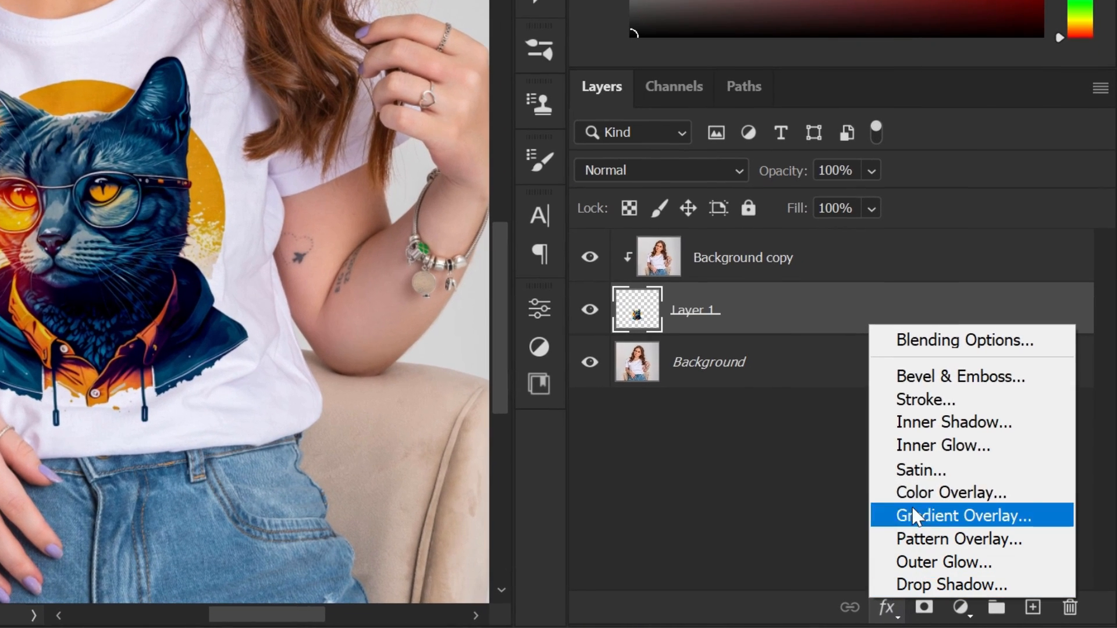
mouse_move(926, 340)
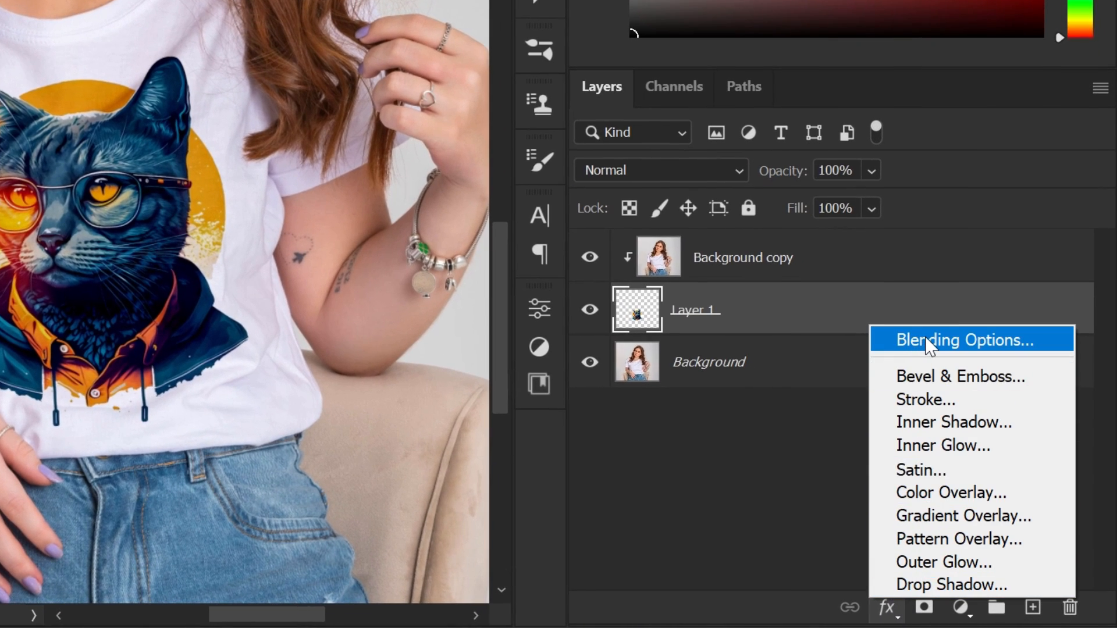
left_click(961, 339)
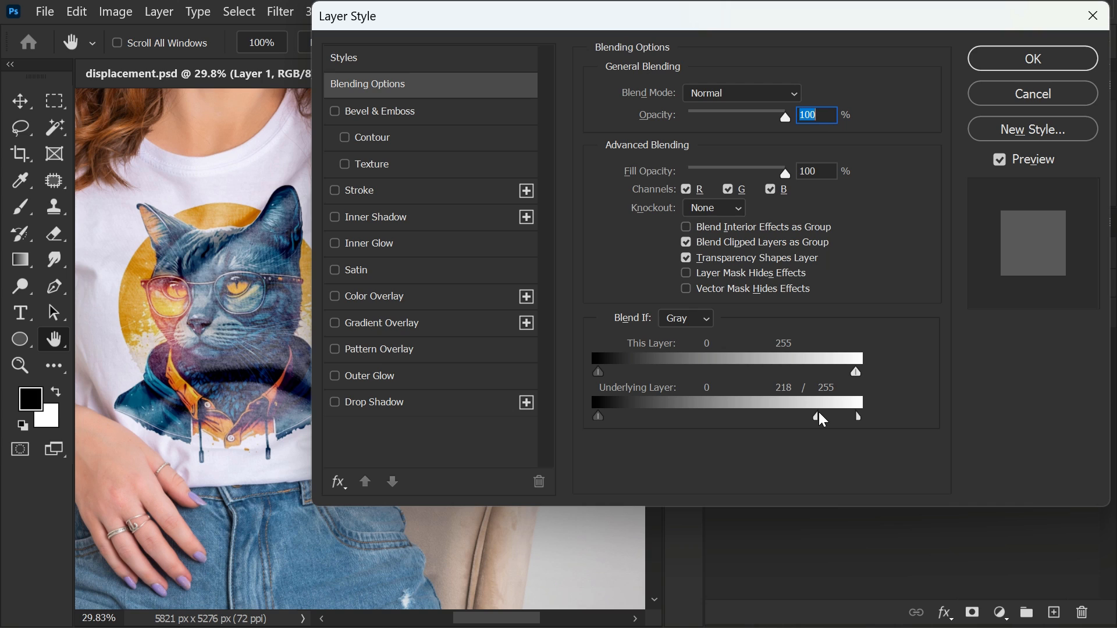
mouse_move(799, 425)
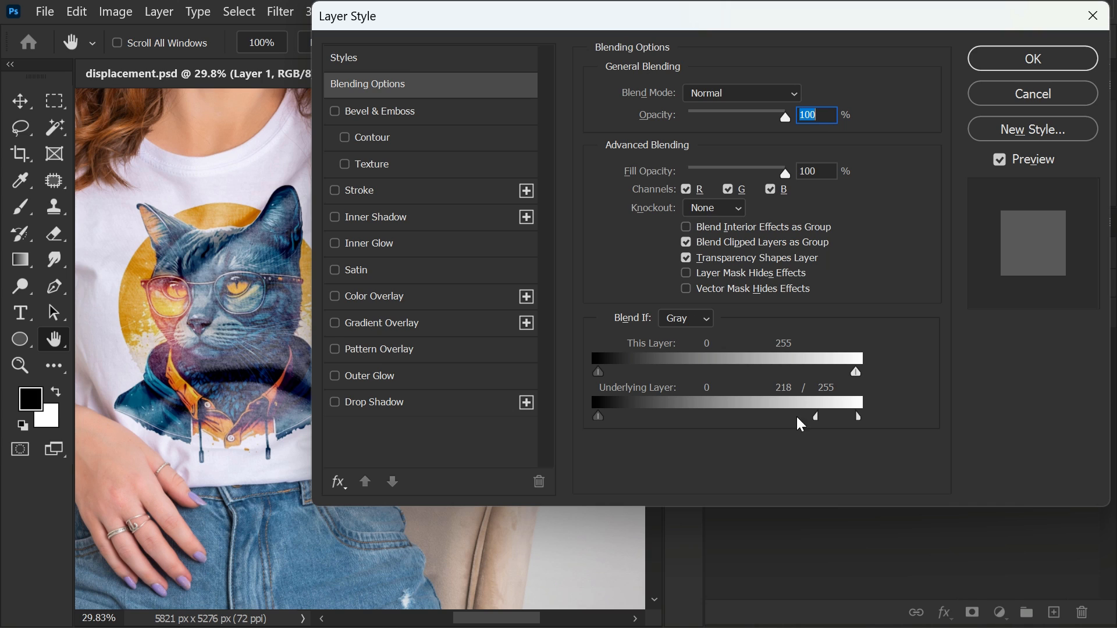
left_click(1031, 58)
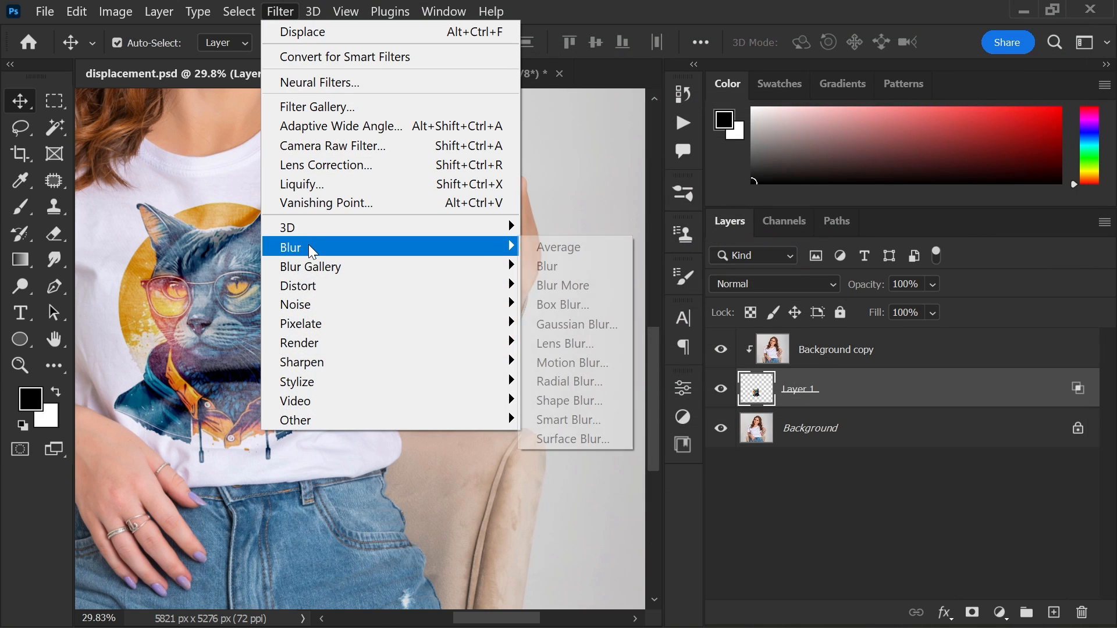
Give the cat layer a 0.9-pixel Gaussian blur.
left_click(576, 324)
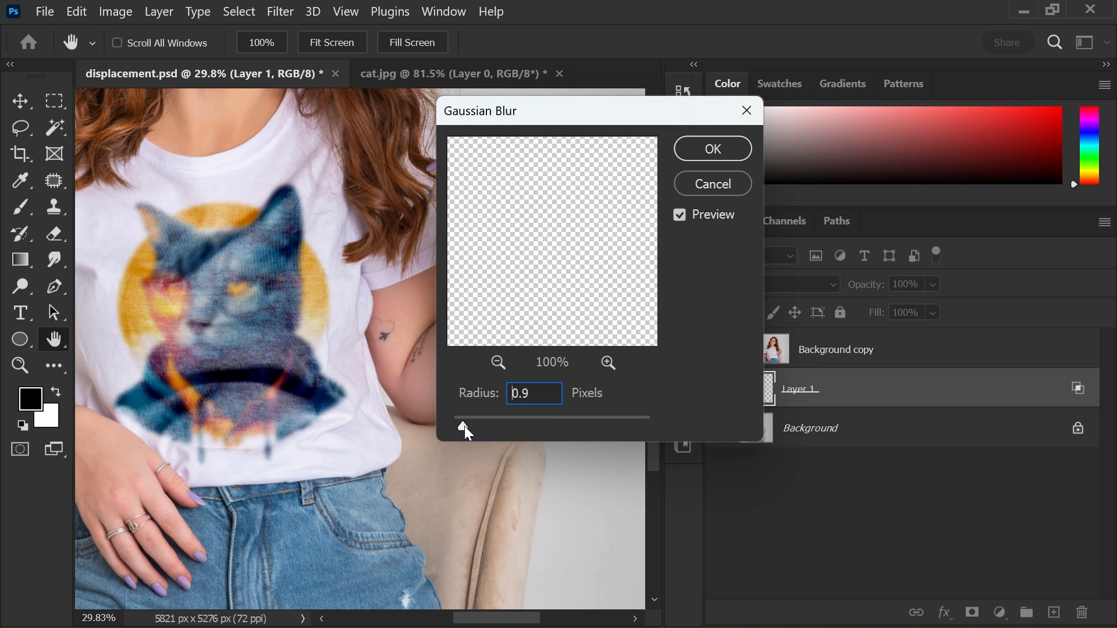
left_click(711, 149)
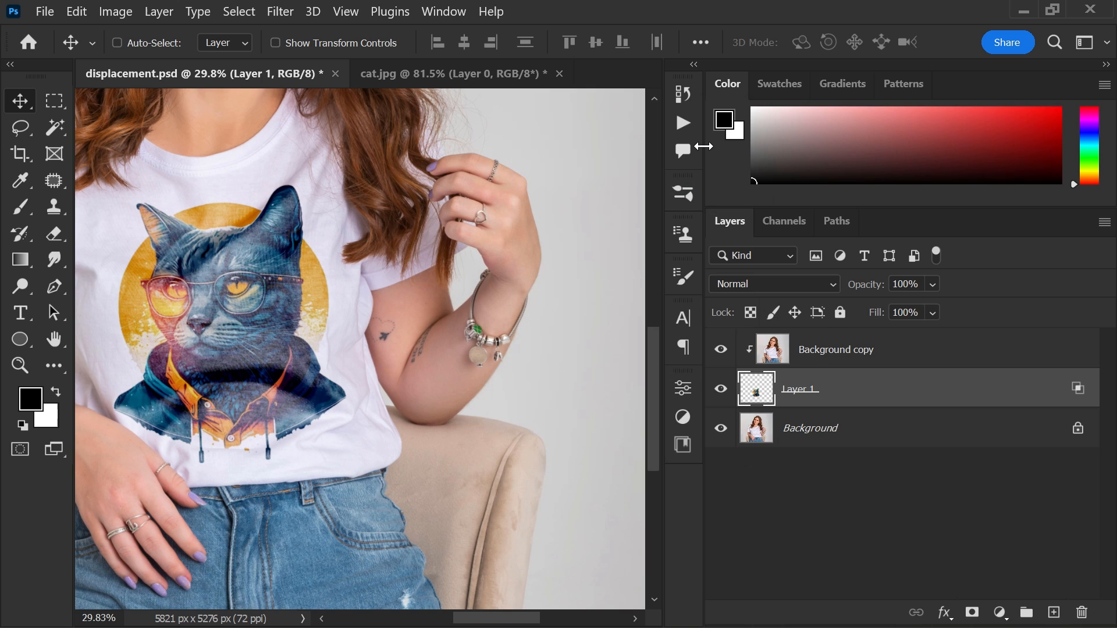